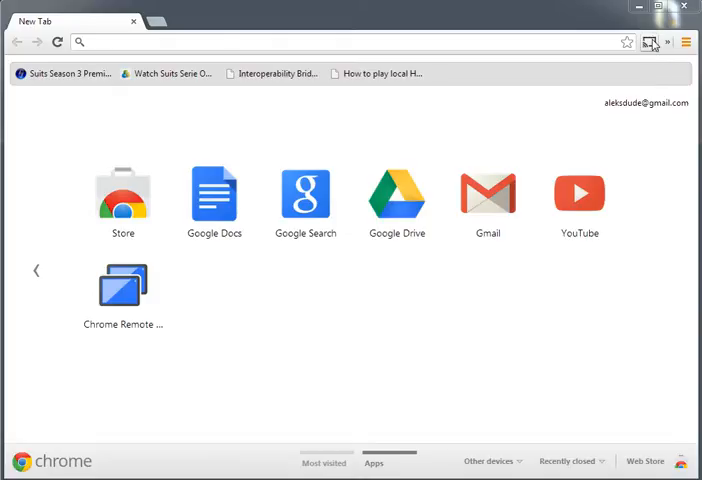
pyautogui.moveTo(654, 44)
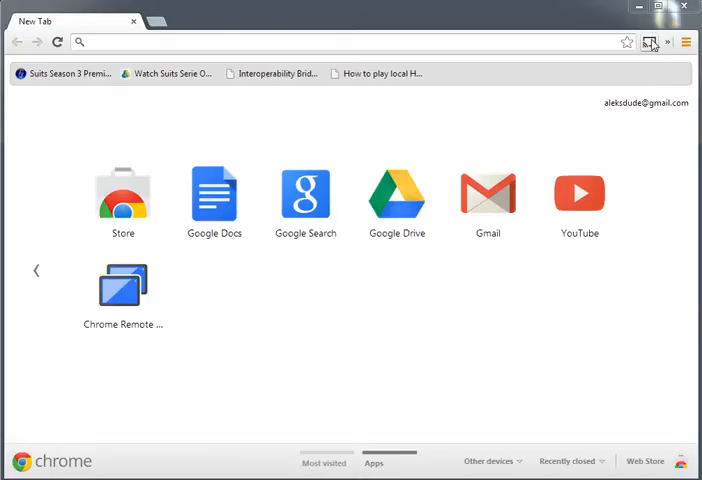
# - Bring up the Google Cast menu from the toolbar for this tab
pyautogui.click(648, 42)
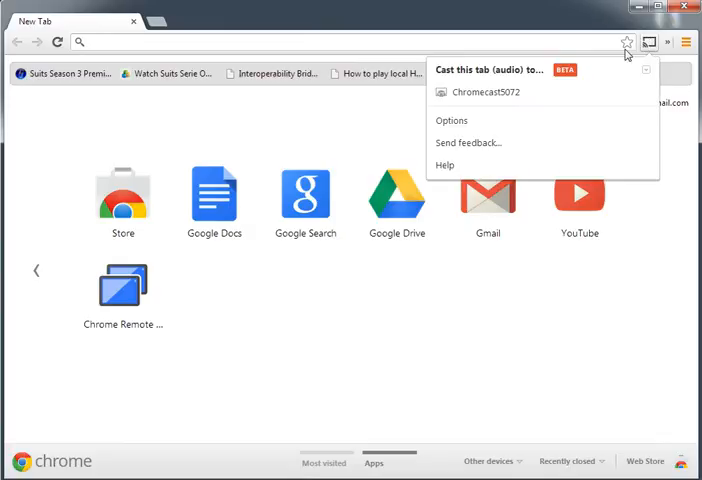
pyautogui.moveTo(484, 124)
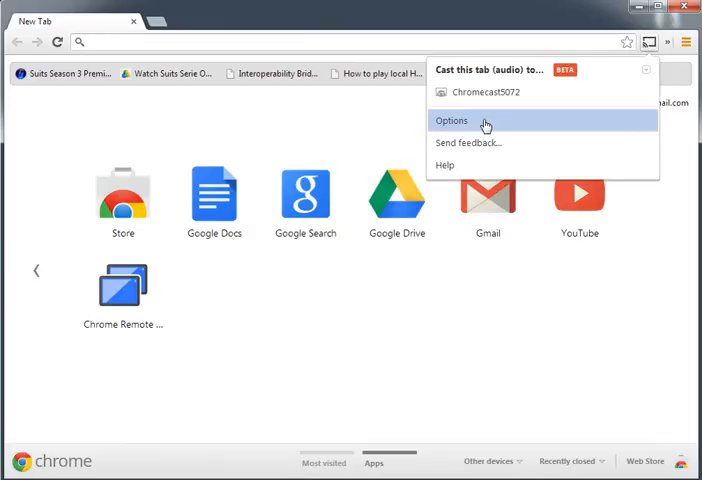
# - In the Cast extension options, choose Standard (480p) tab projection quality
pyautogui.click(452, 120)
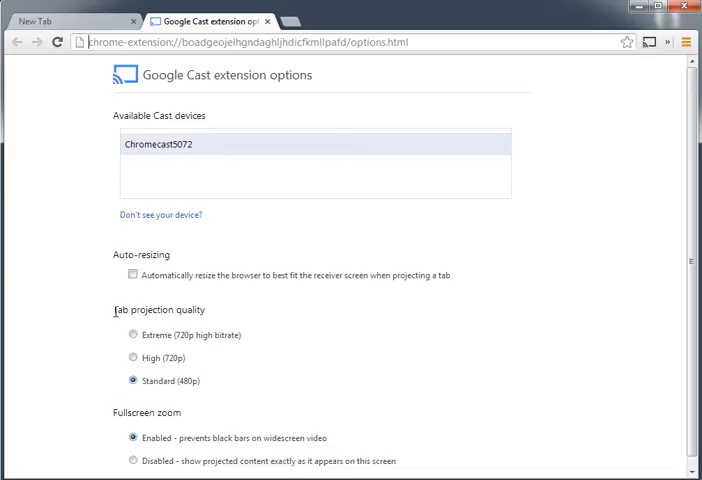
pyautogui.moveTo(214, 318)
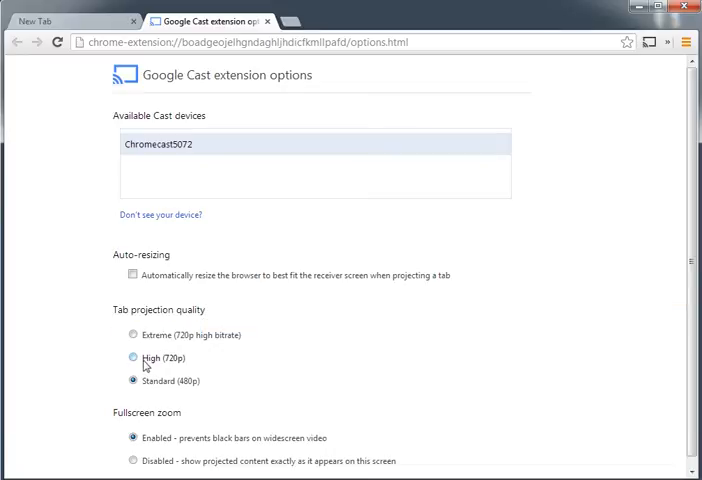
pyautogui.moveTo(132, 358)
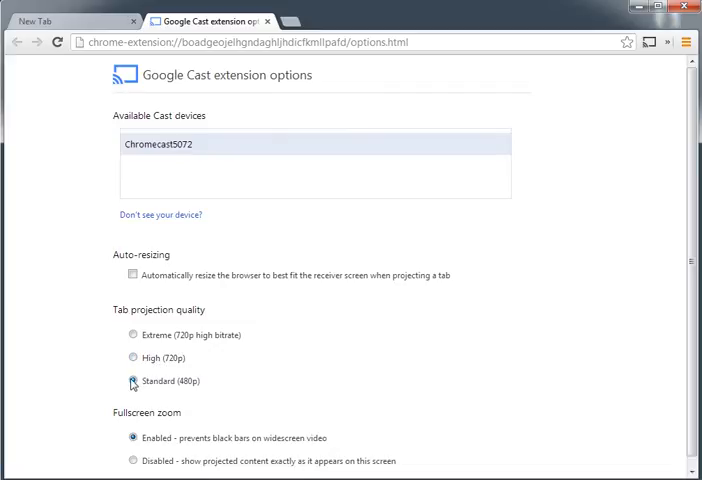
pyautogui.click(132, 380)
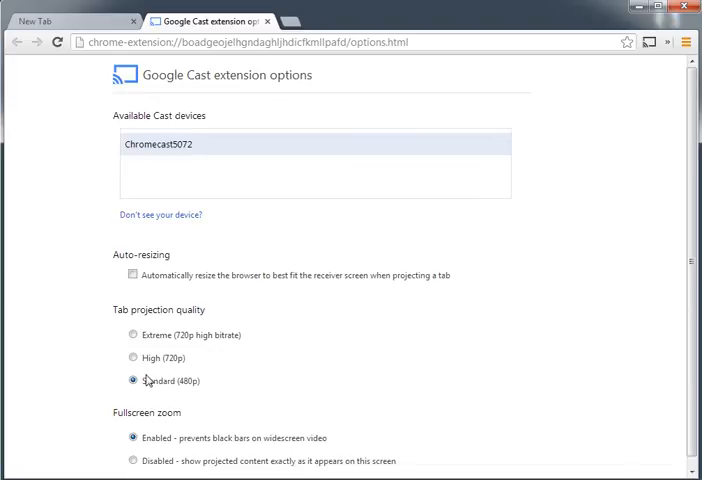
pyautogui.moveTo(152, 380)
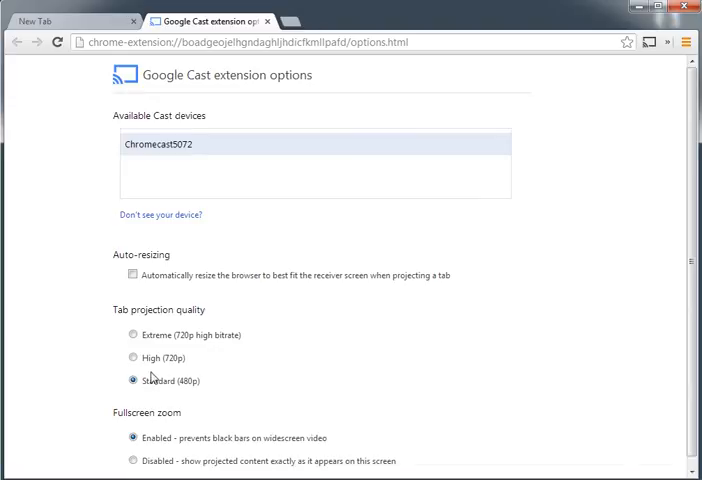
pyautogui.moveTo(138, 396)
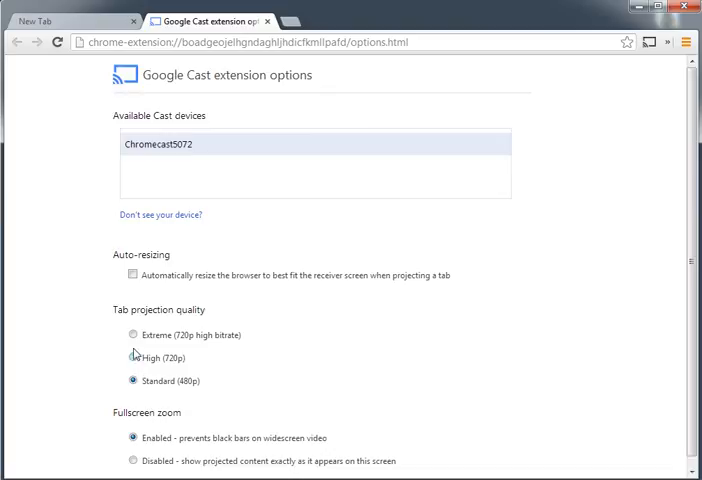
pyautogui.click(132, 334)
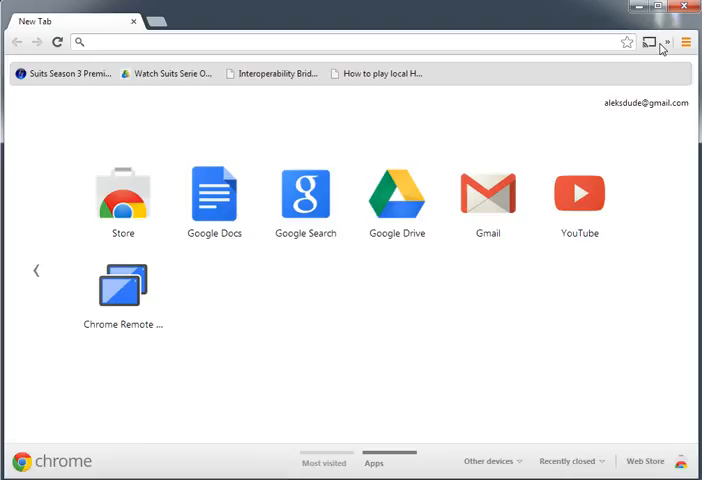
# - Reopen the Cast menu listing Chromecast5072 as the receiver
pyautogui.click(648, 42)
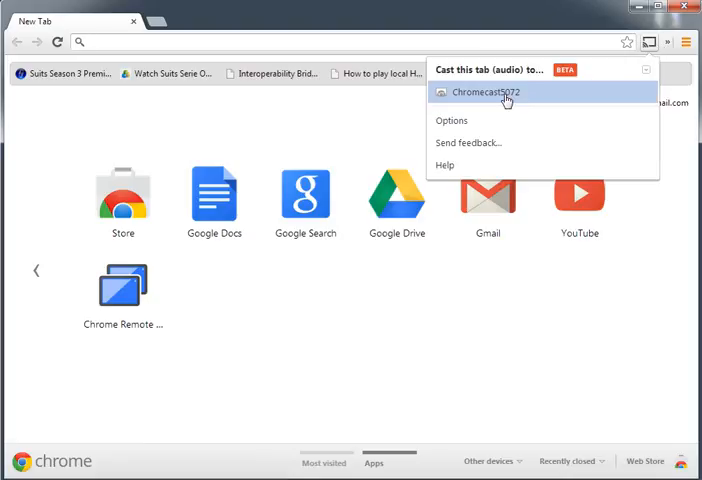